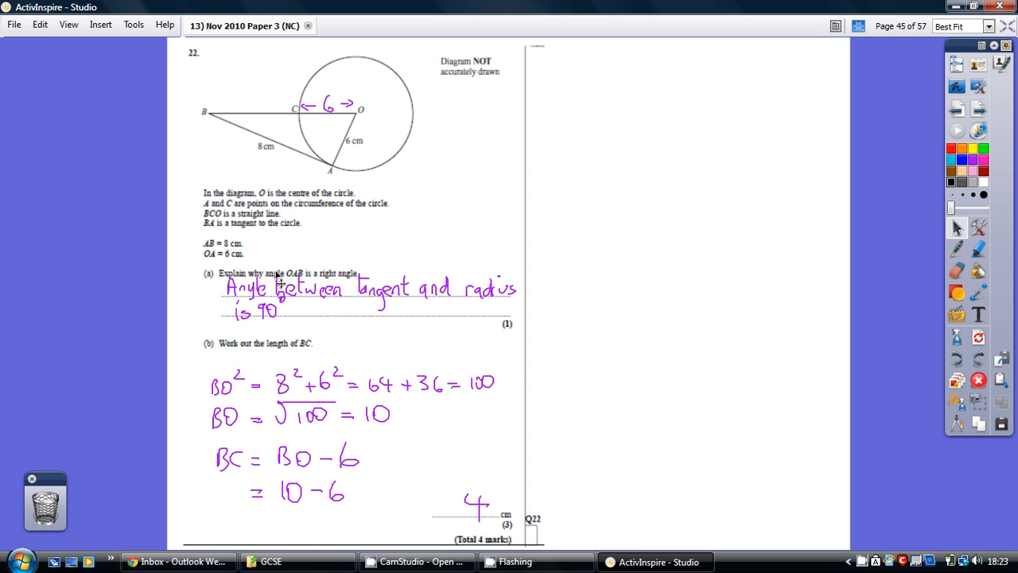
mouse_move(235, 149)
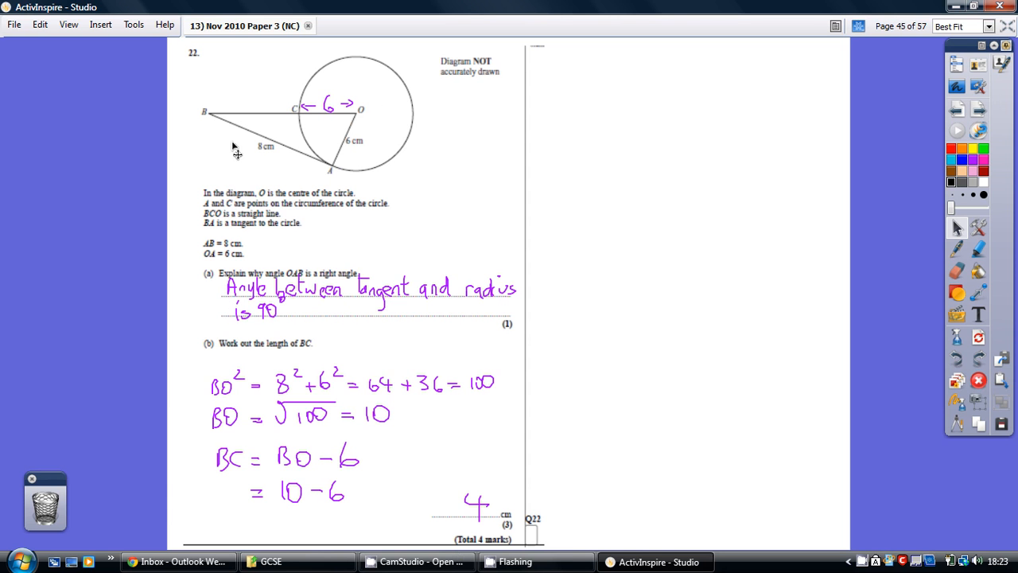
mouse_move(210, 119)
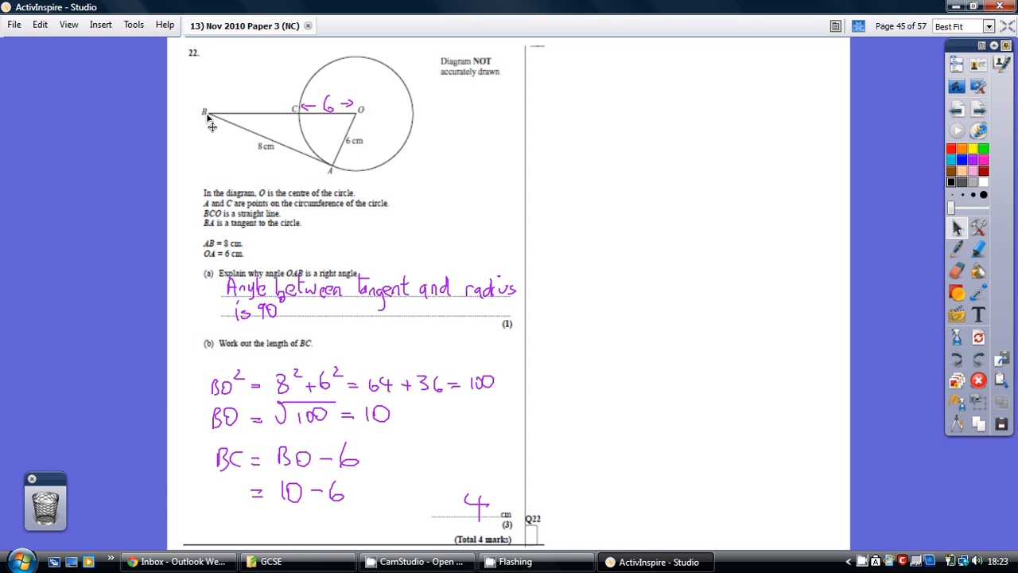
mouse_move(378, 193)
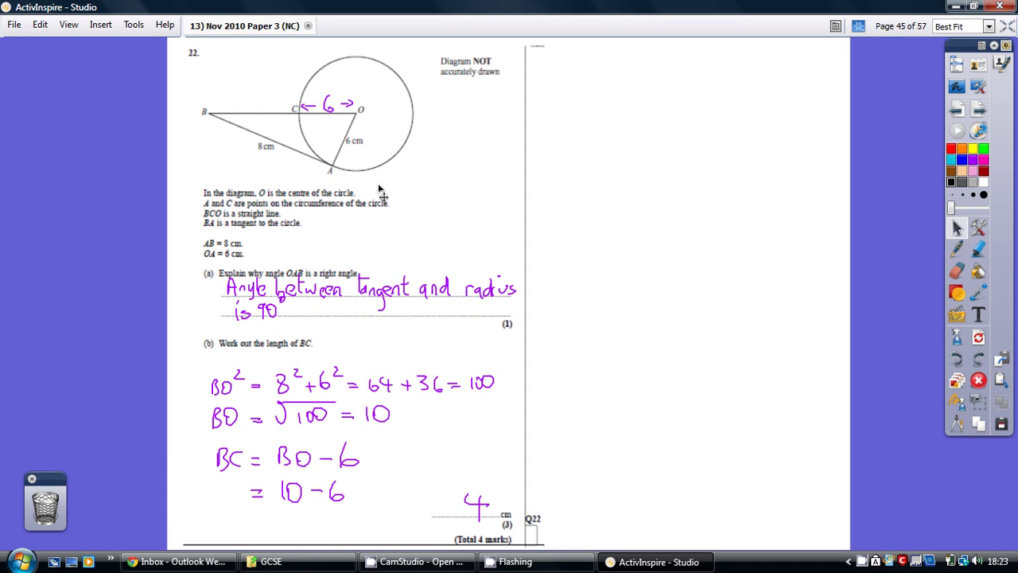
mouse_move(392, 191)
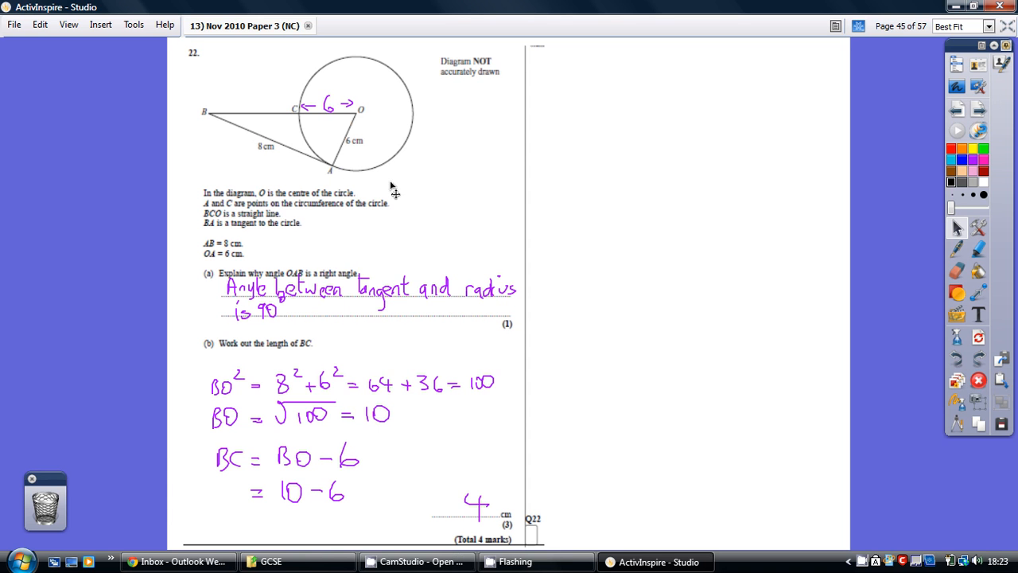
mouse_move(344, 162)
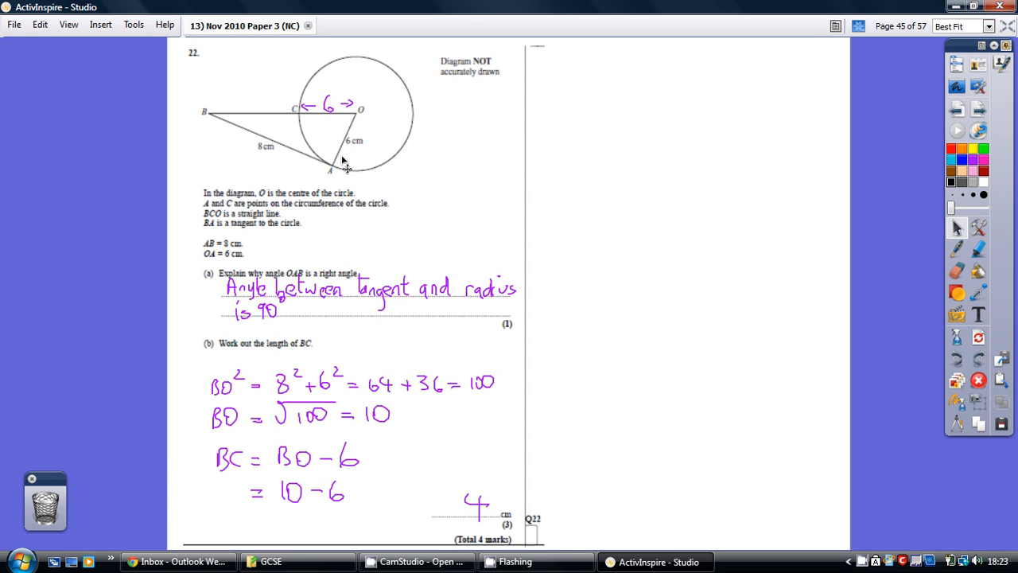
mouse_move(225, 133)
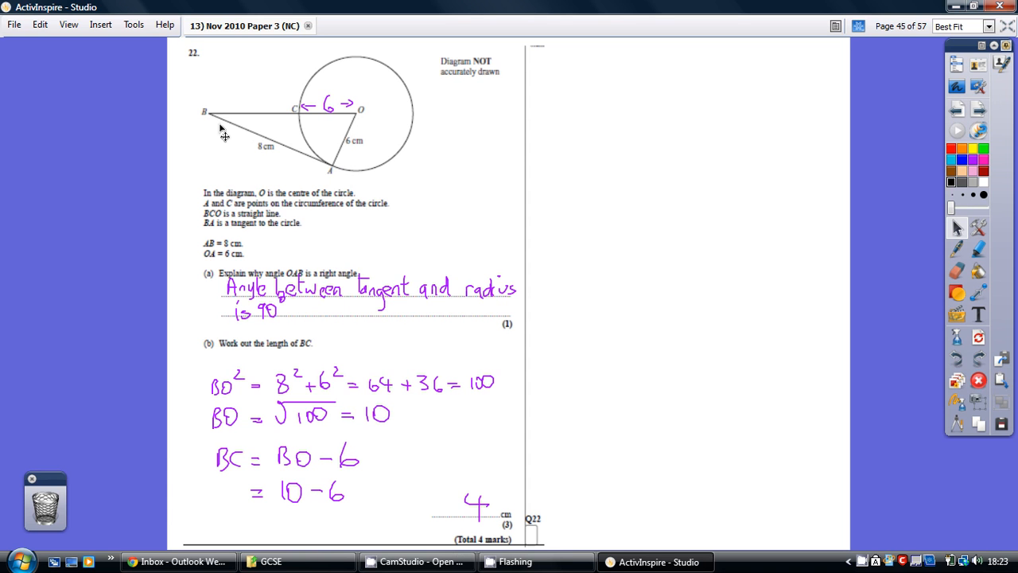
mouse_move(344, 178)
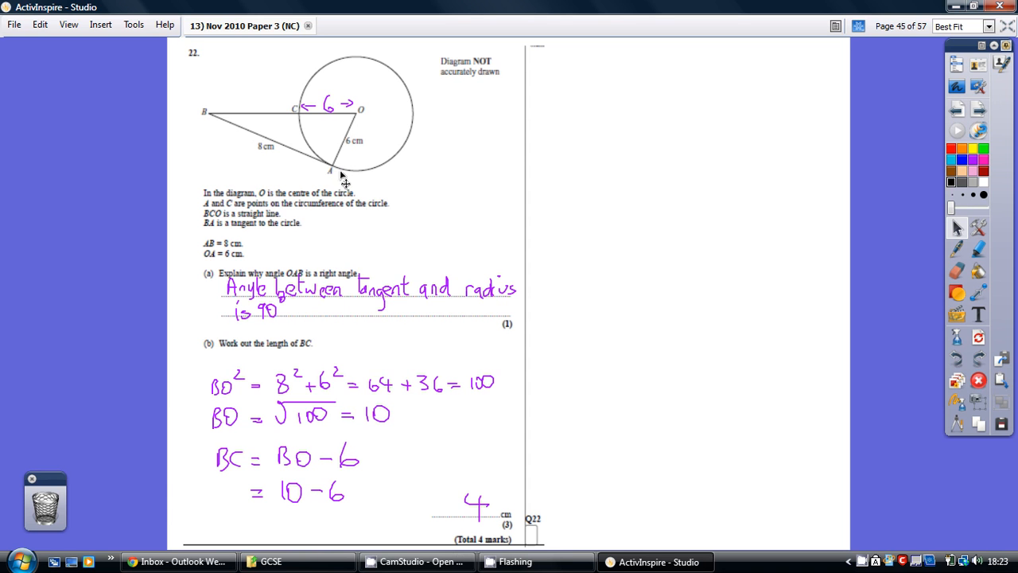
mouse_move(258, 262)
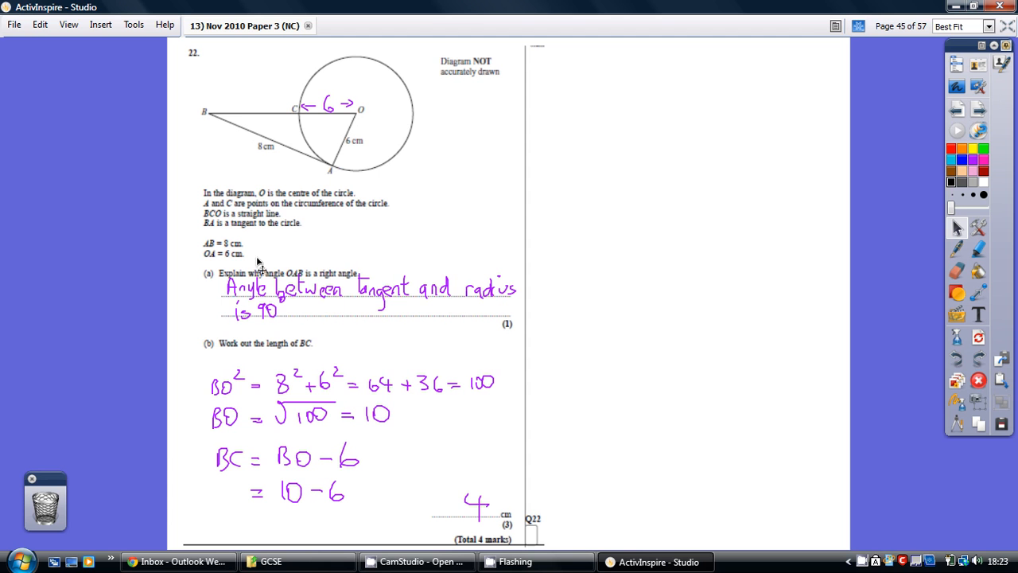
mouse_move(309, 353)
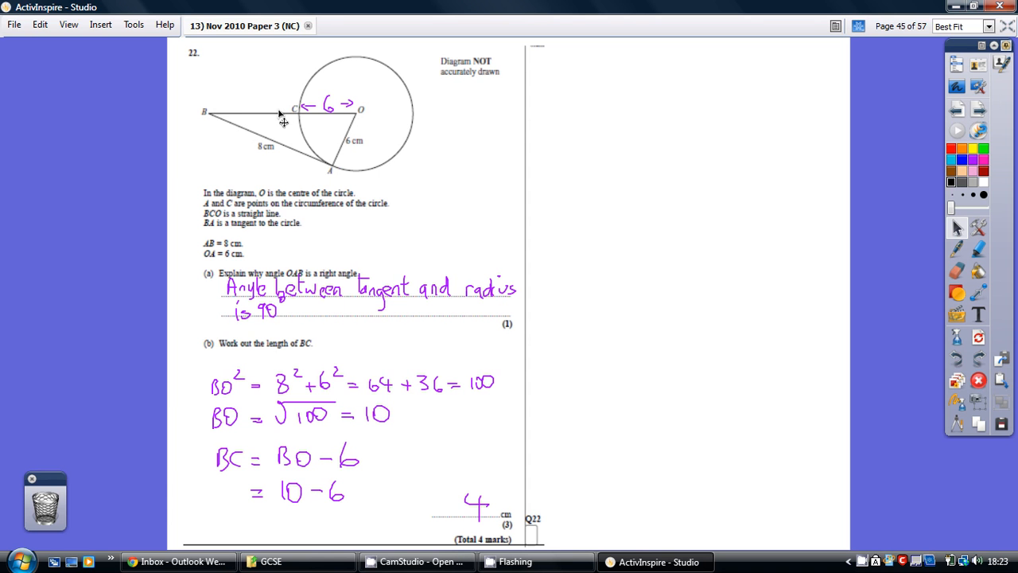
mouse_move(321, 172)
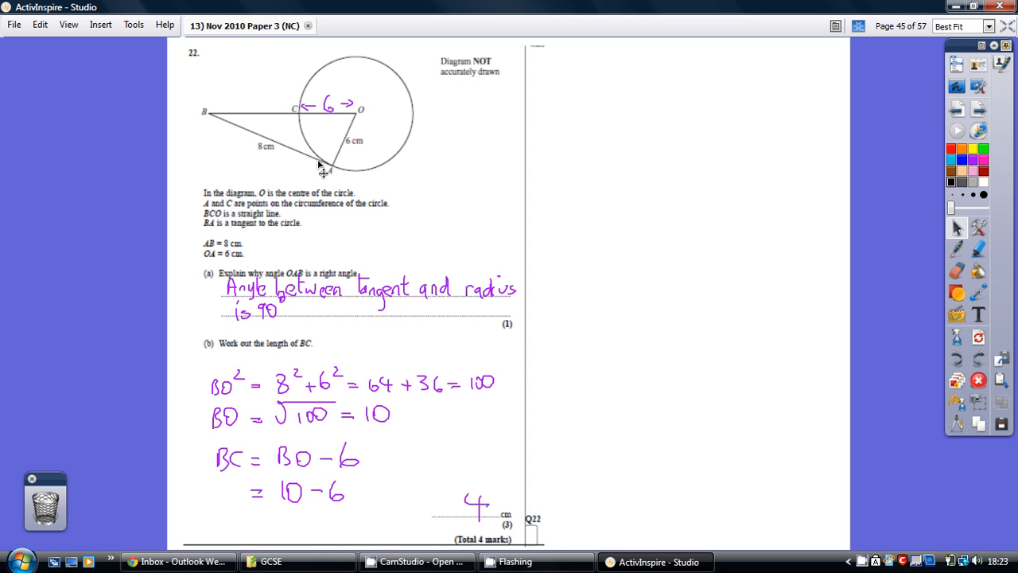
mouse_move(233, 142)
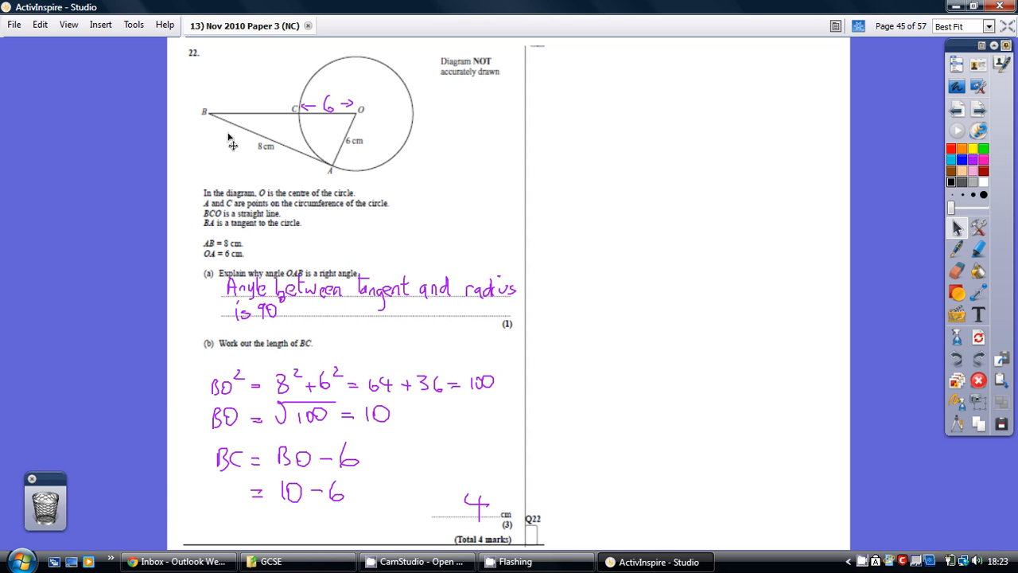
mouse_move(255, 126)
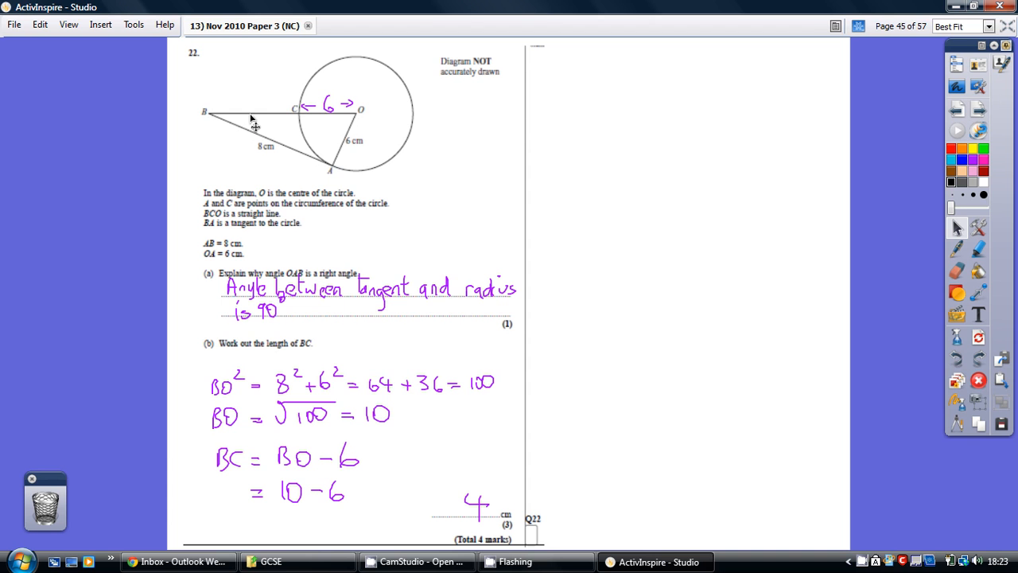
mouse_move(230, 140)
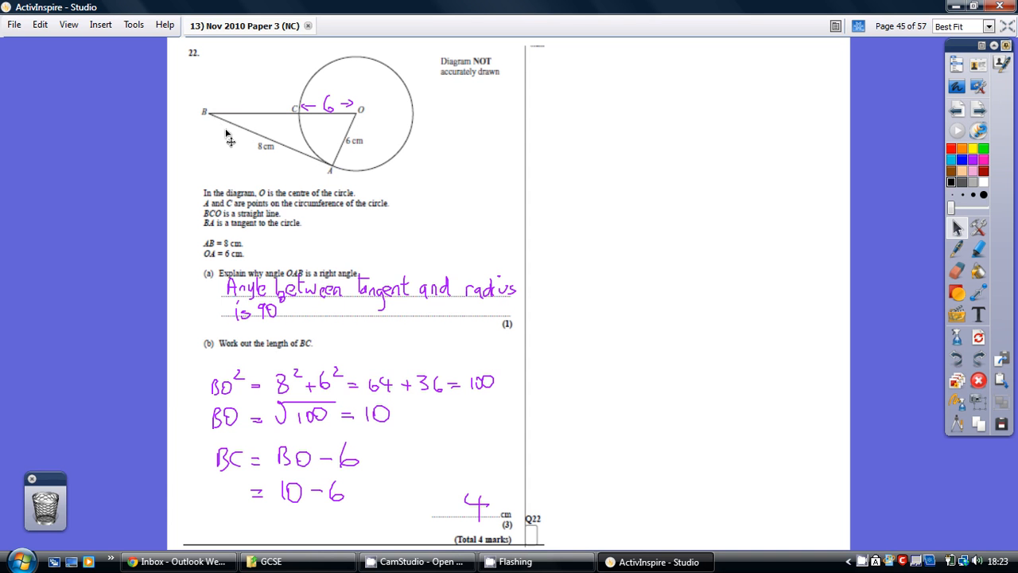
mouse_move(334, 171)
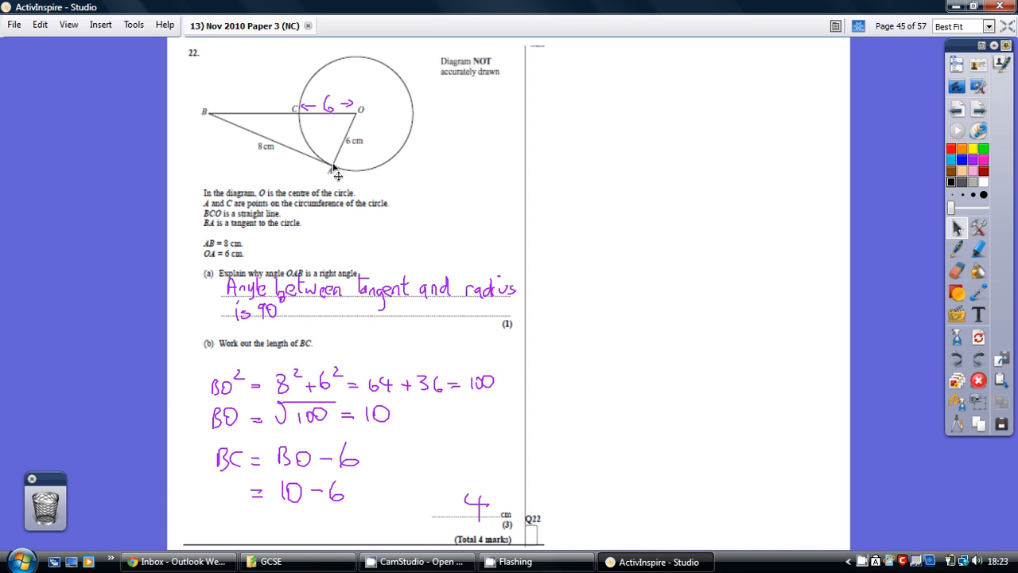
mouse_move(337, 178)
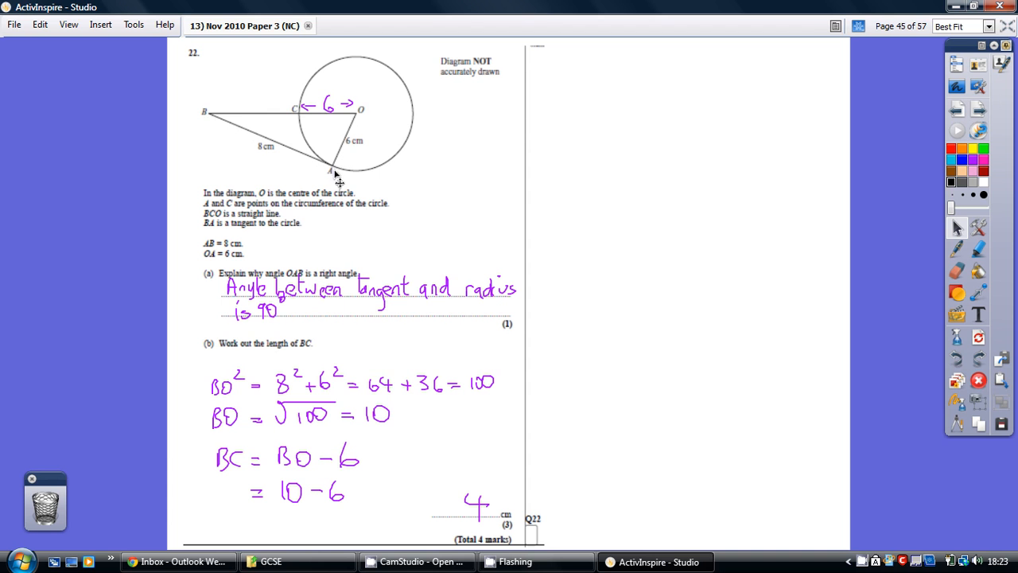
mouse_move(364, 118)
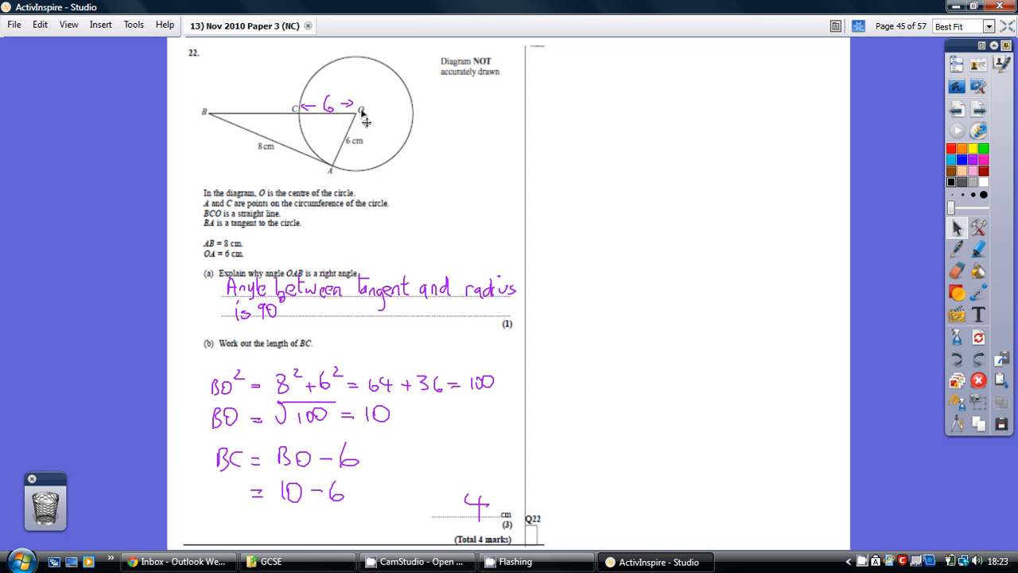
mouse_move(252, 401)
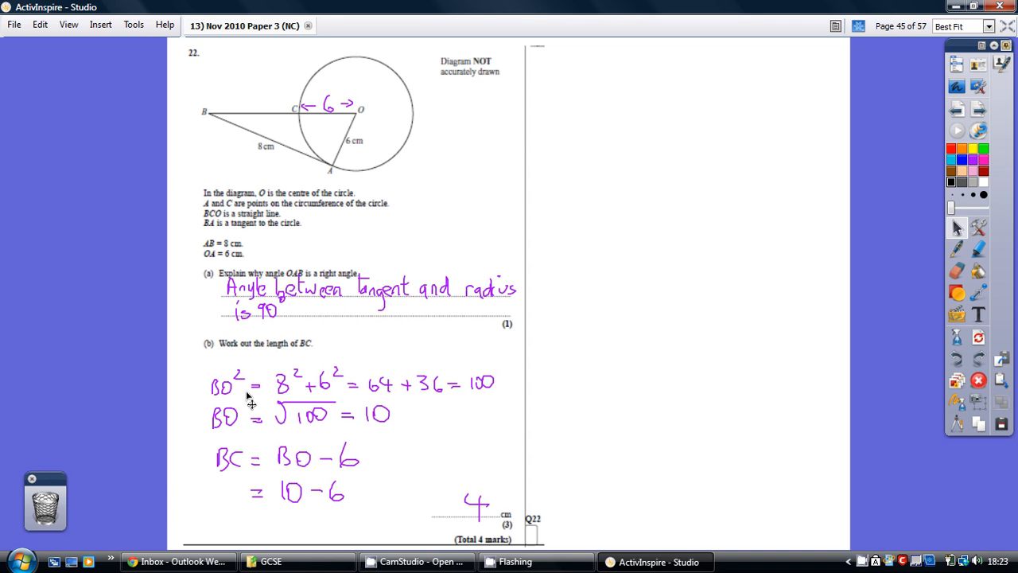
mouse_move(353, 399)
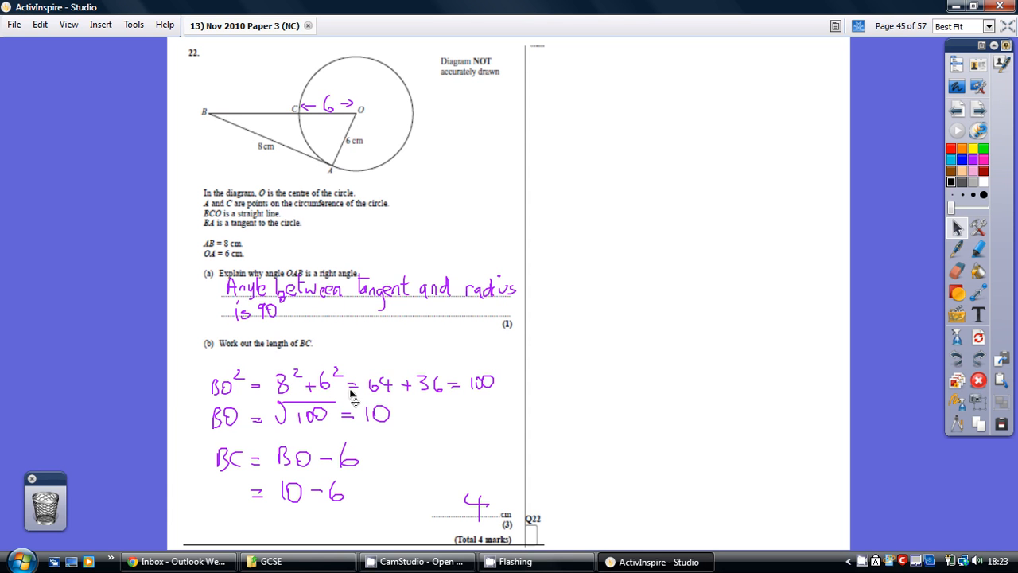
mouse_move(490, 389)
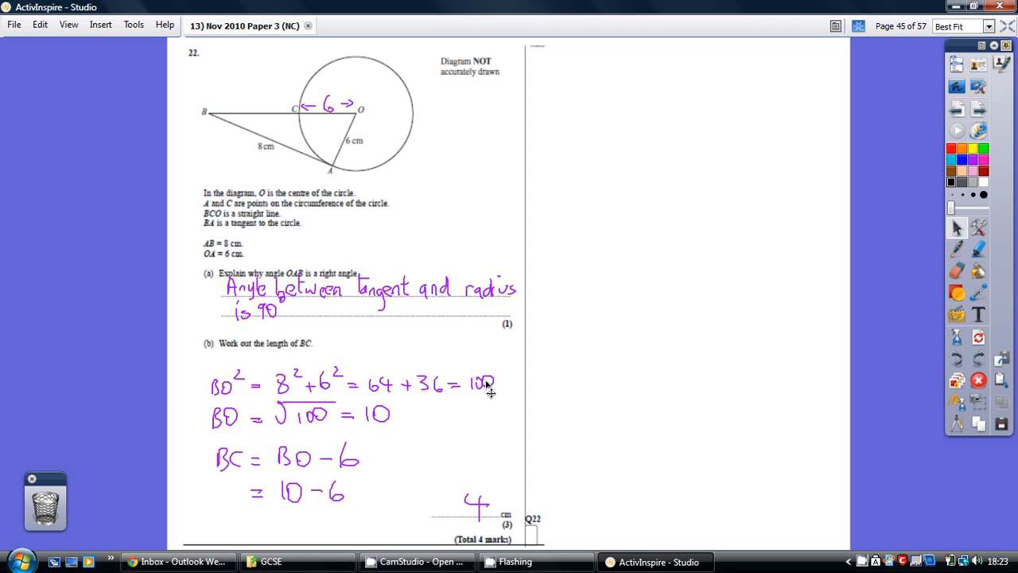
mouse_move(379, 426)
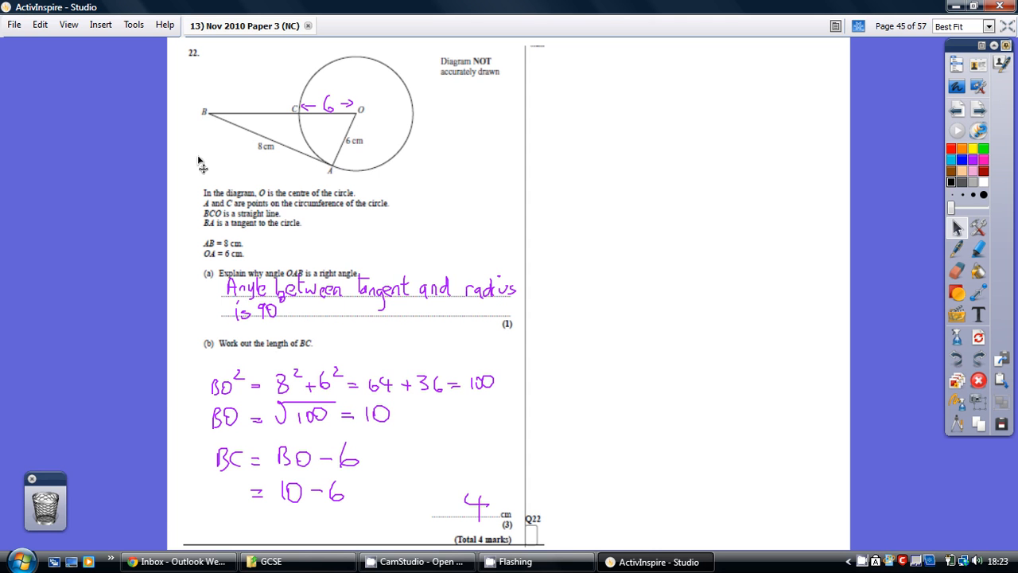
mouse_move(360, 119)
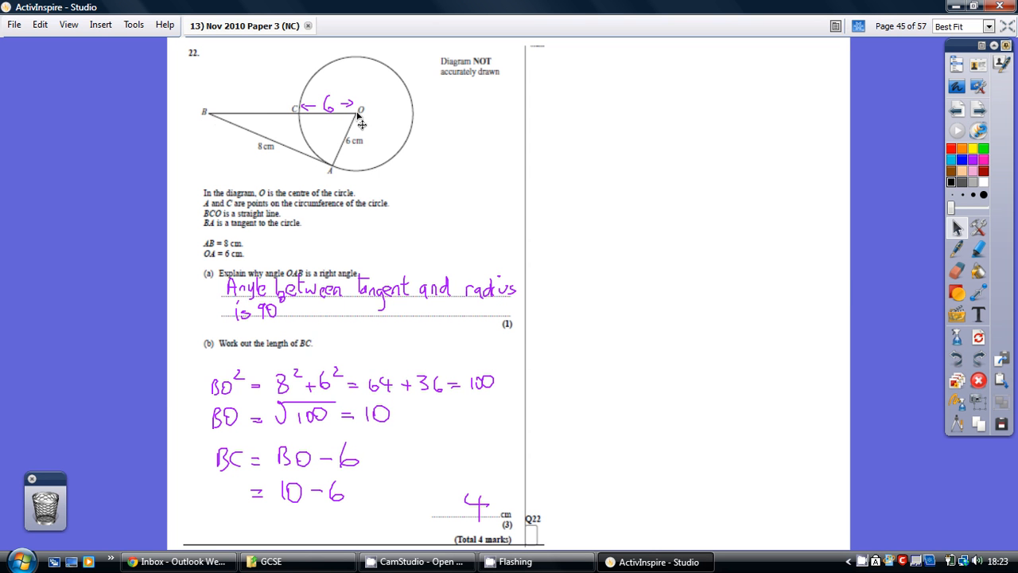
mouse_move(301, 120)
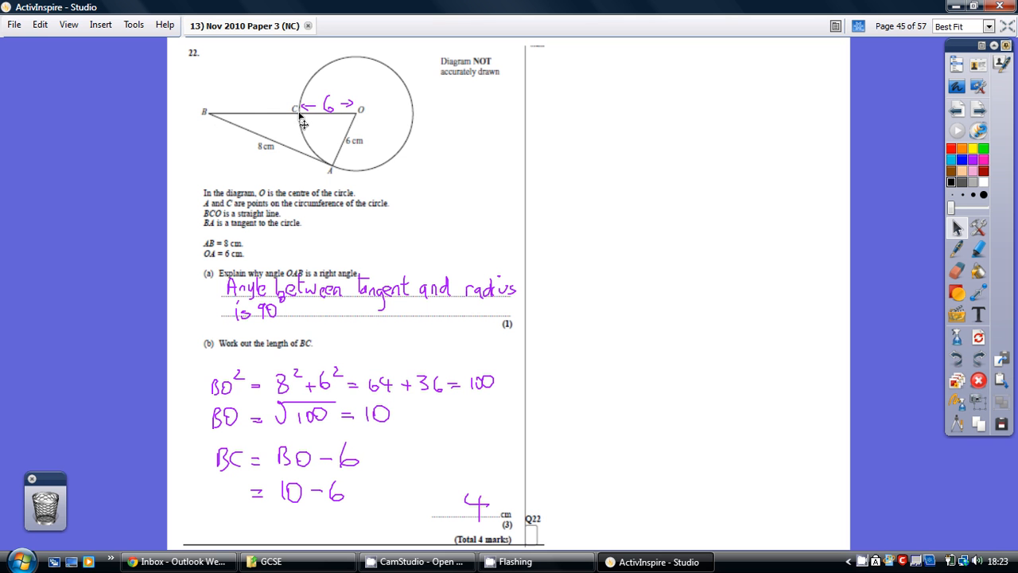
mouse_move(353, 130)
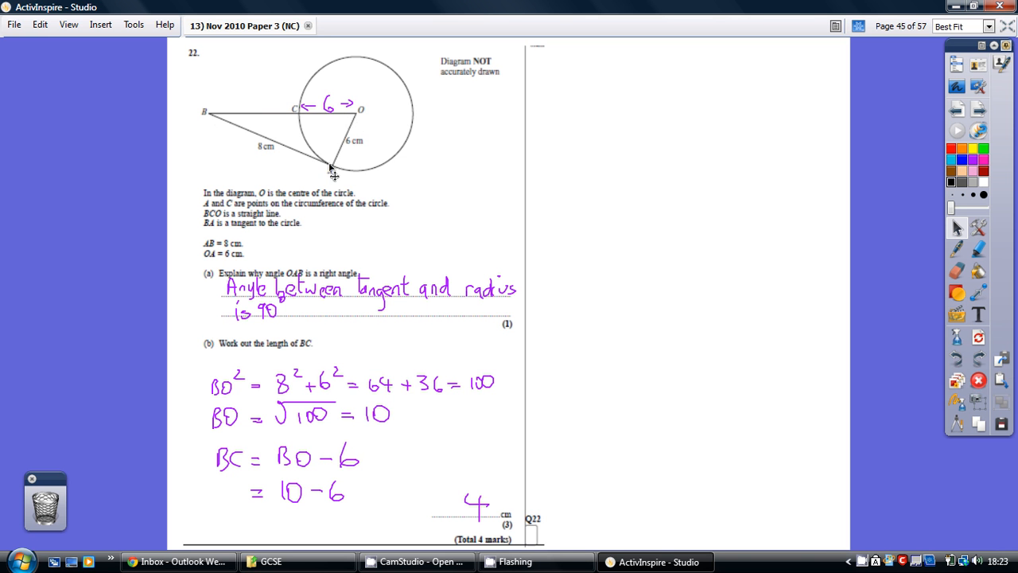
mouse_move(253, 131)
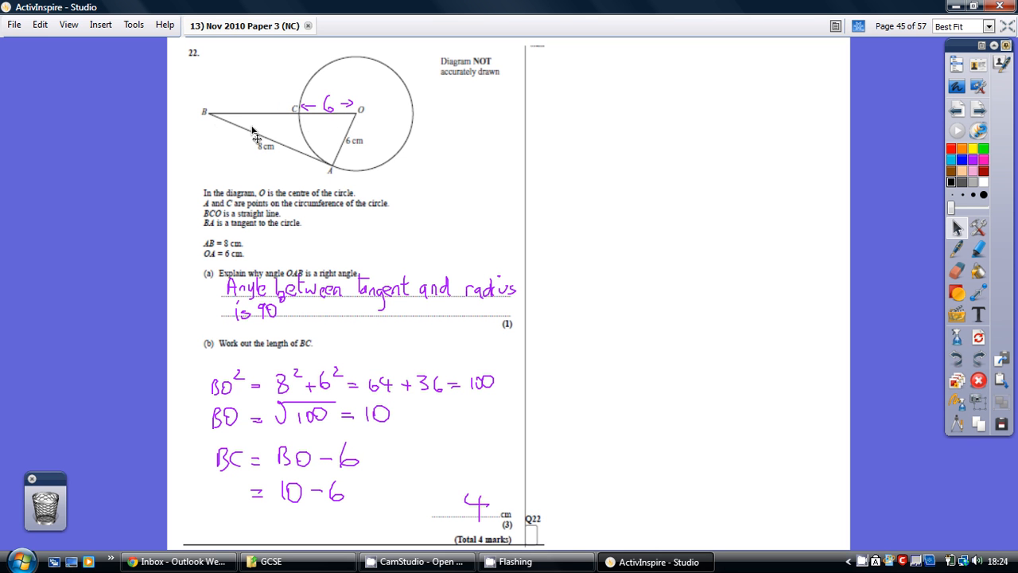
mouse_move(338, 119)
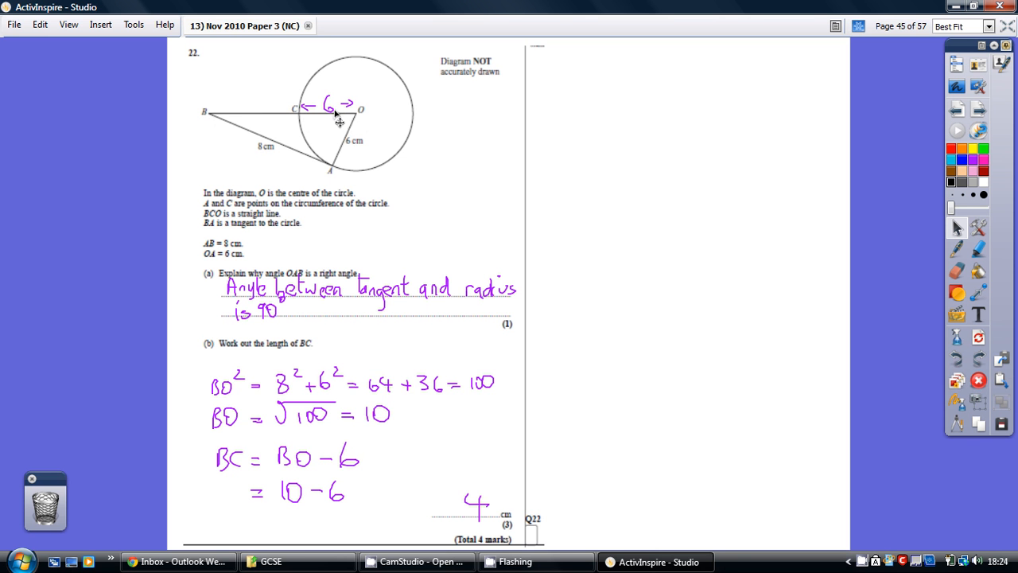
mouse_move(360, 121)
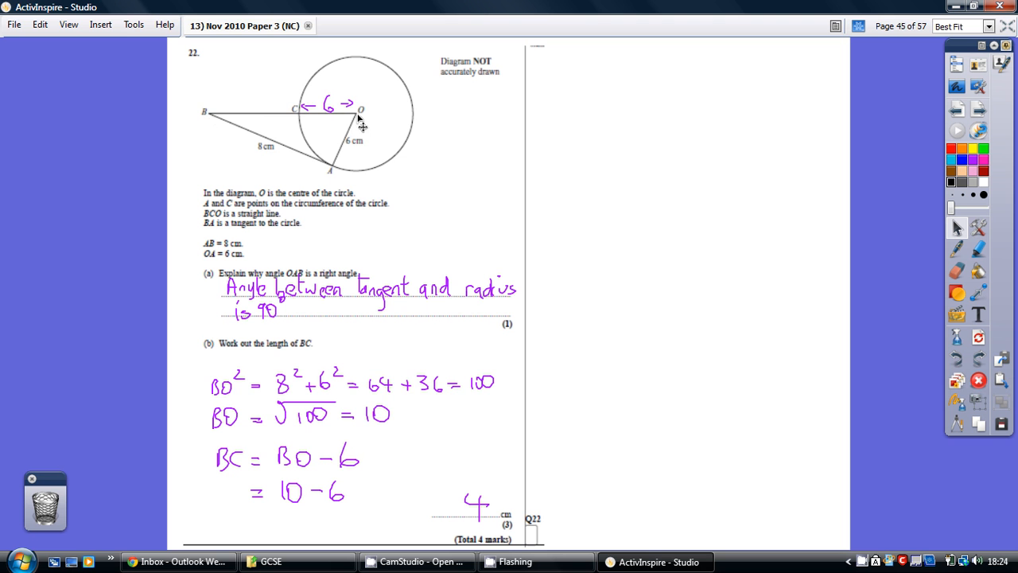
mouse_move(454, 443)
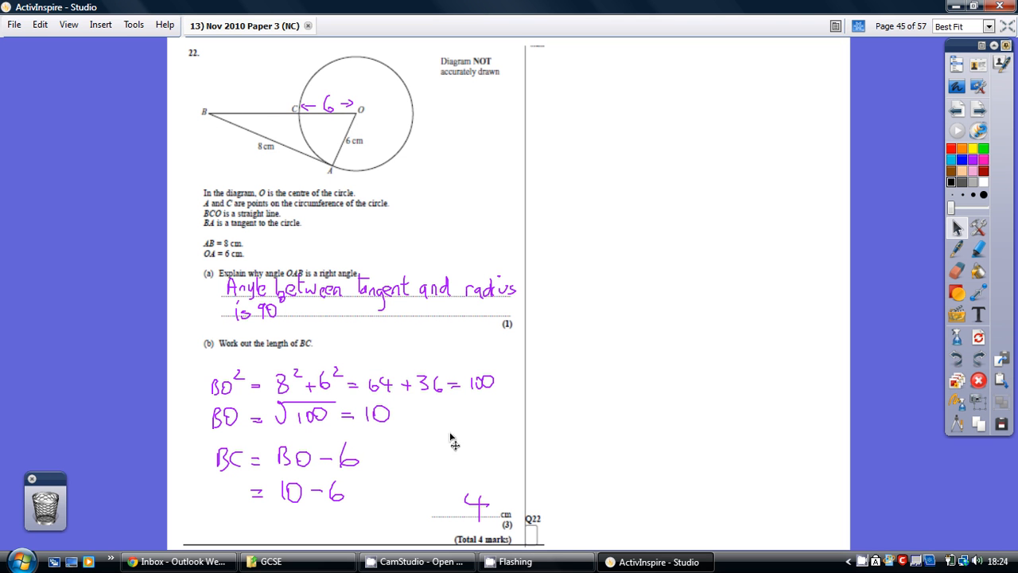